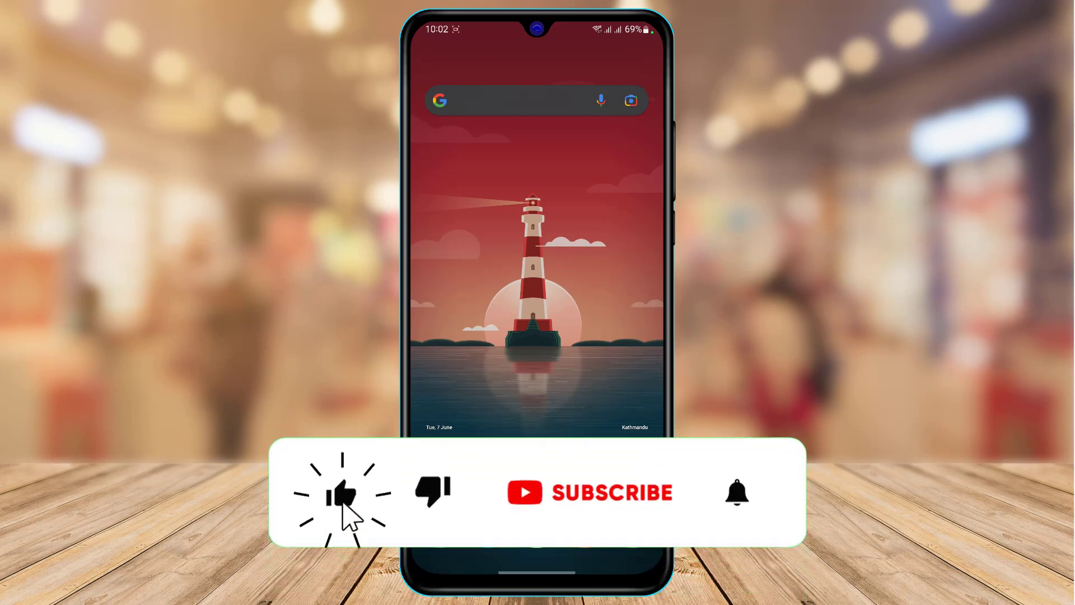
# Bring up the app drawer listing installed apps like Maps, Settings, YouTube and Instagram
pyautogui.click(612, 492)
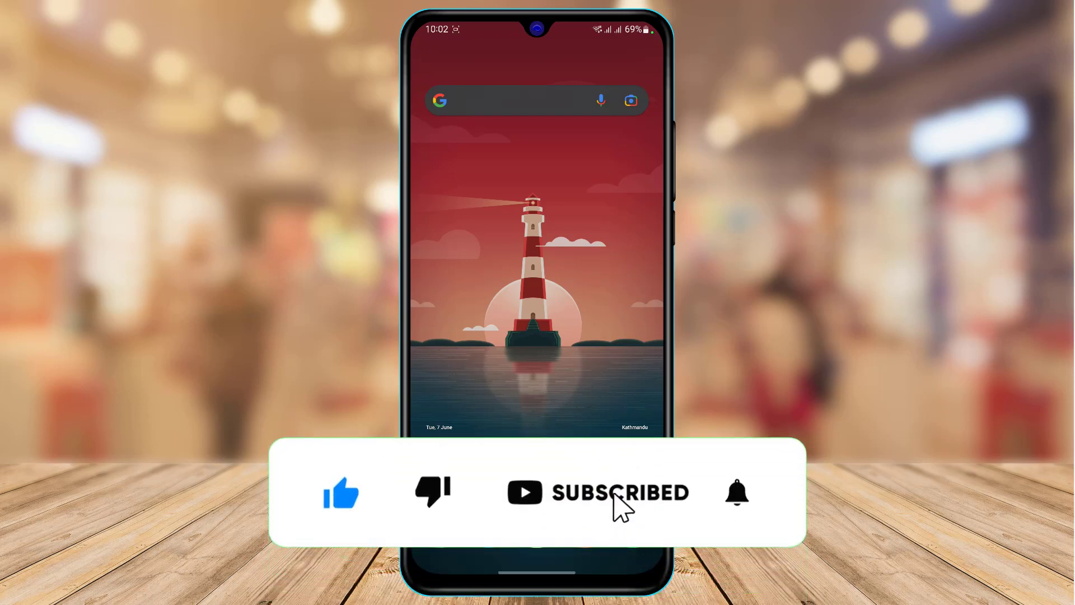
pyautogui.click(737, 492)
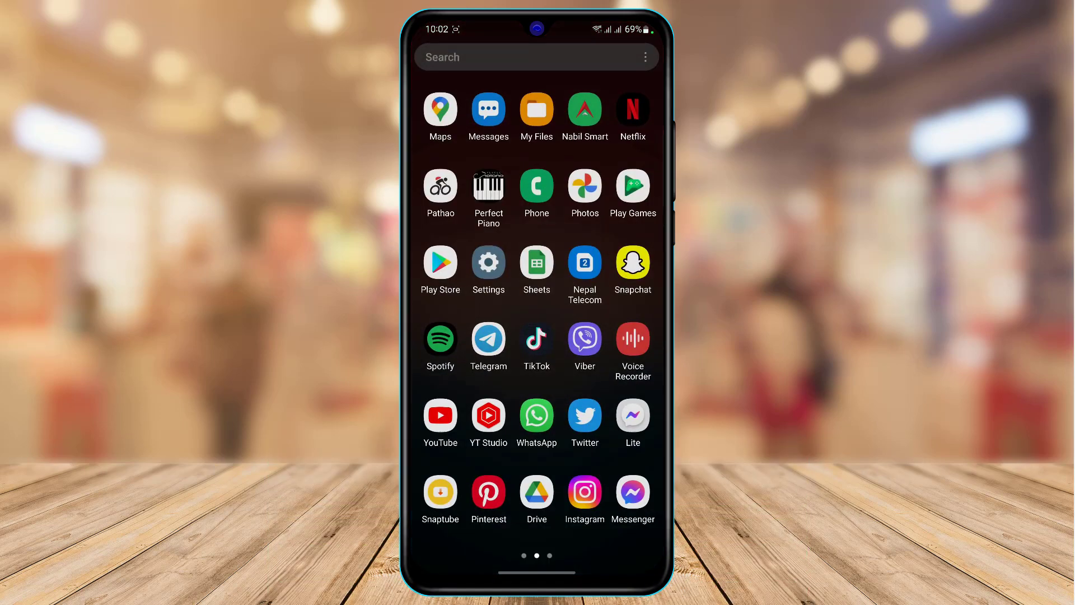
# Launch Spotify from the app list and browse its home feed of mixes and recommendations
pyautogui.click(440, 338)
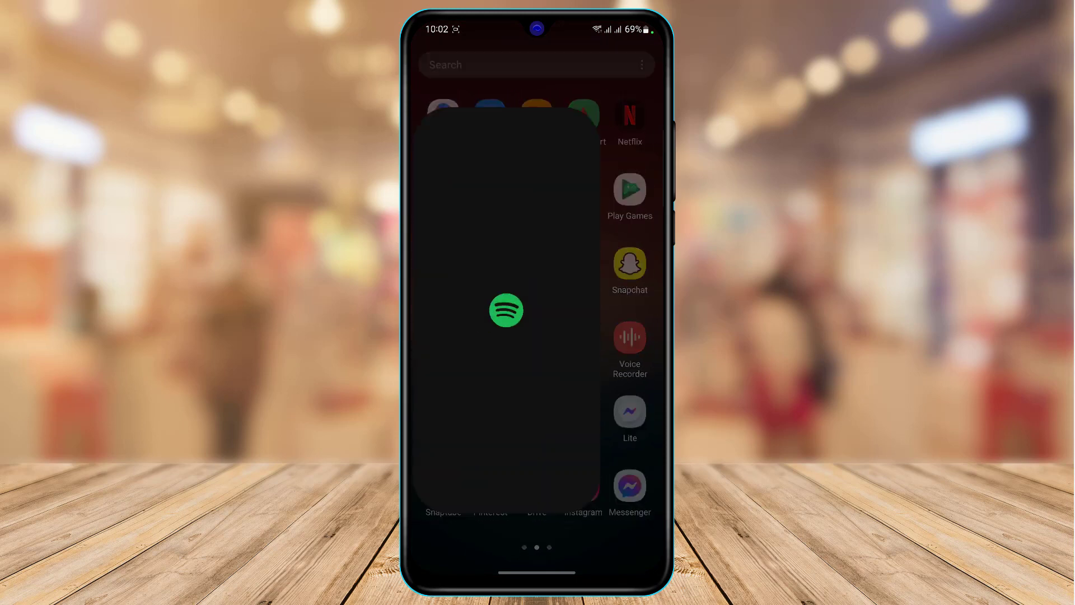
pyautogui.click(506, 309)
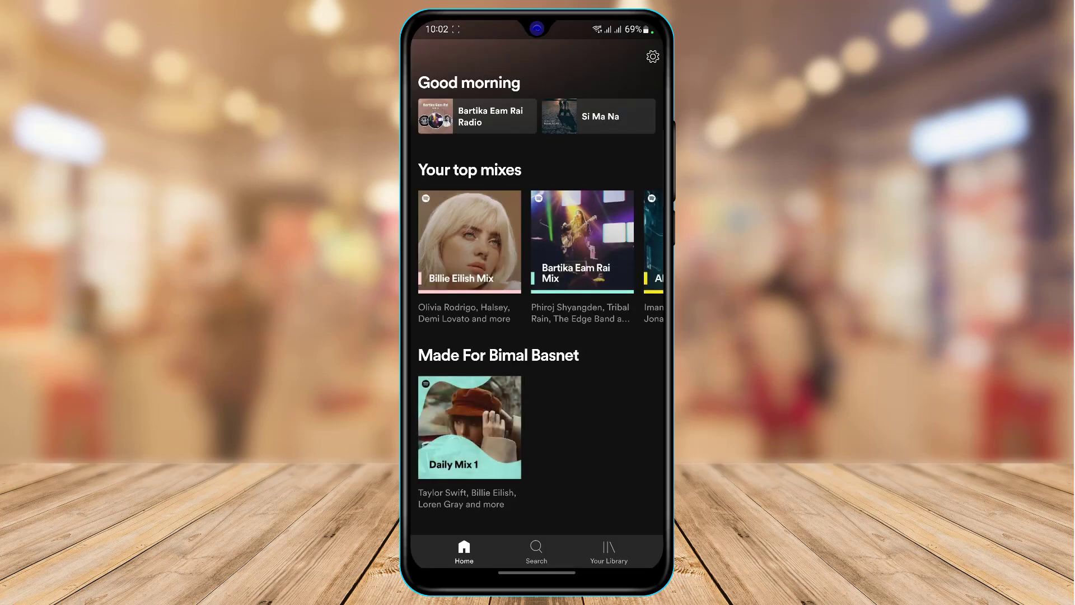
pyautogui.scroll(-3)
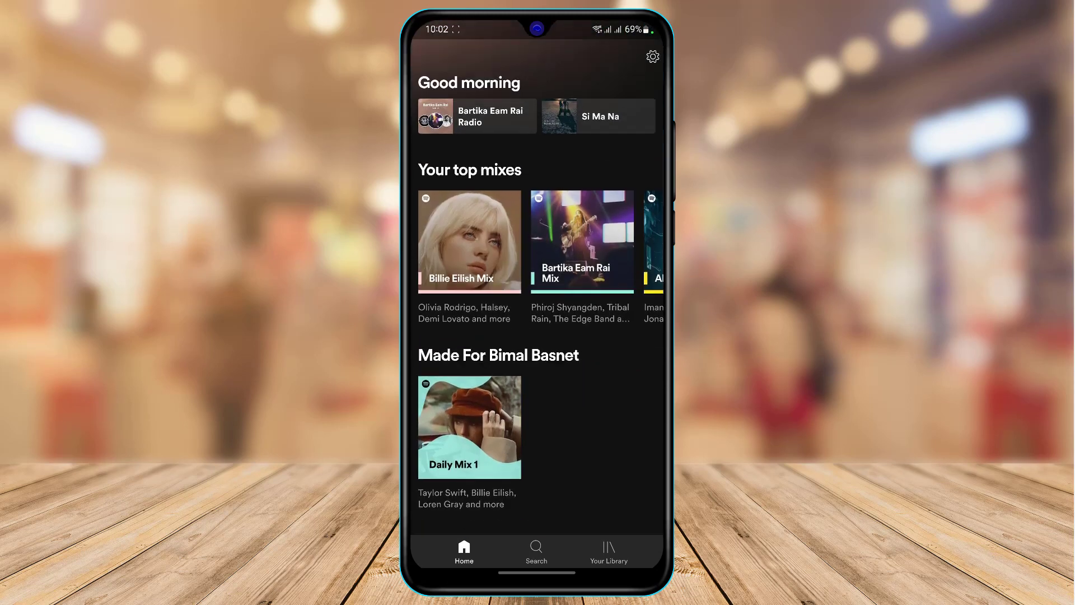
pyautogui.hscroll(-3)
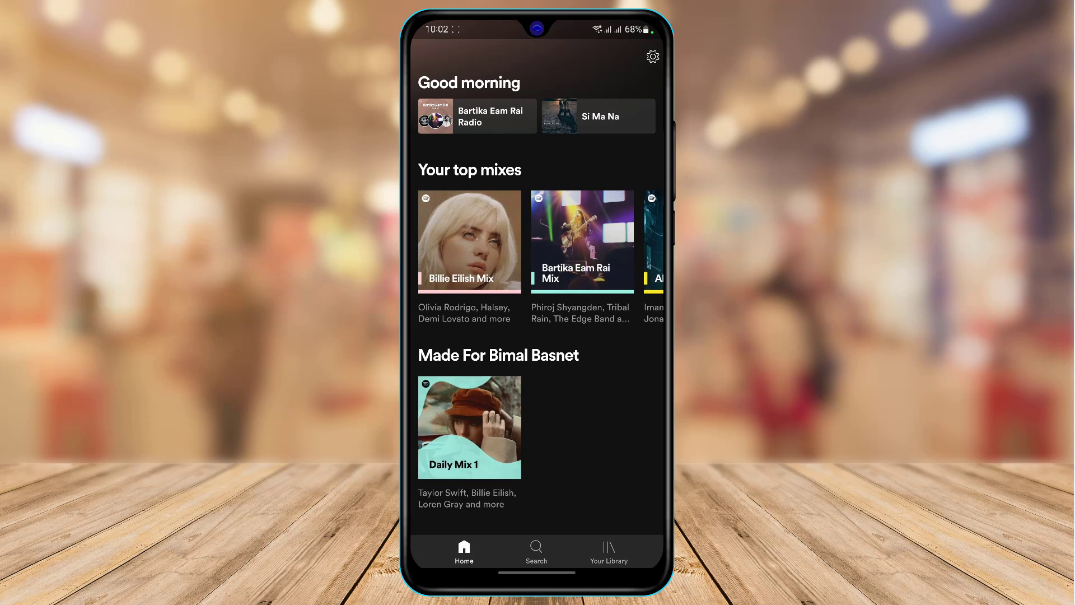
pyautogui.scroll(-3)
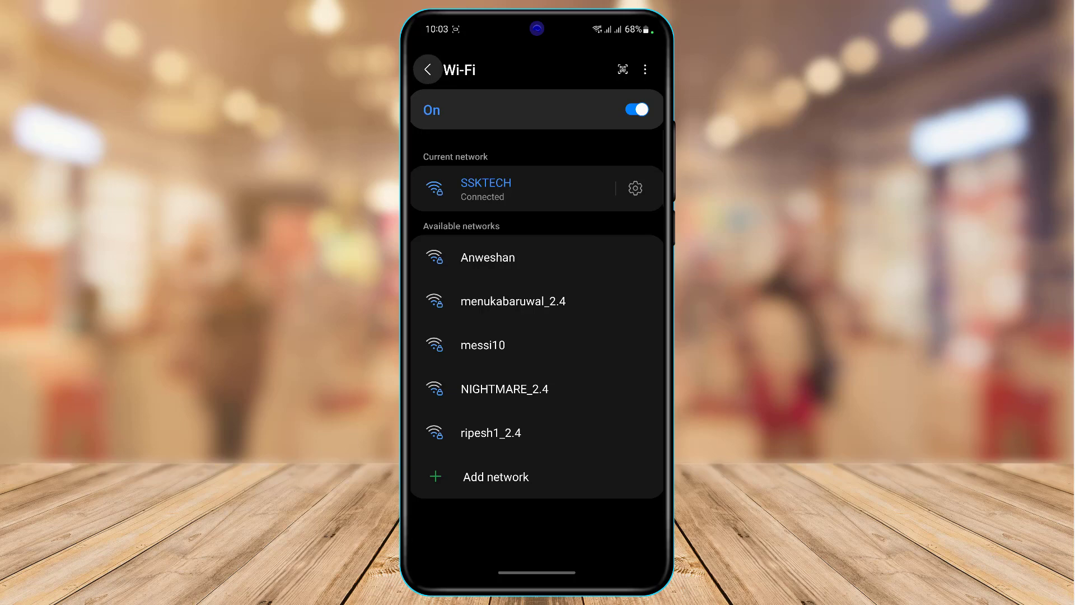
# Return from the SSKTECH Wi-Fi details to the Connections overview in Settings
pyautogui.click(428, 69)
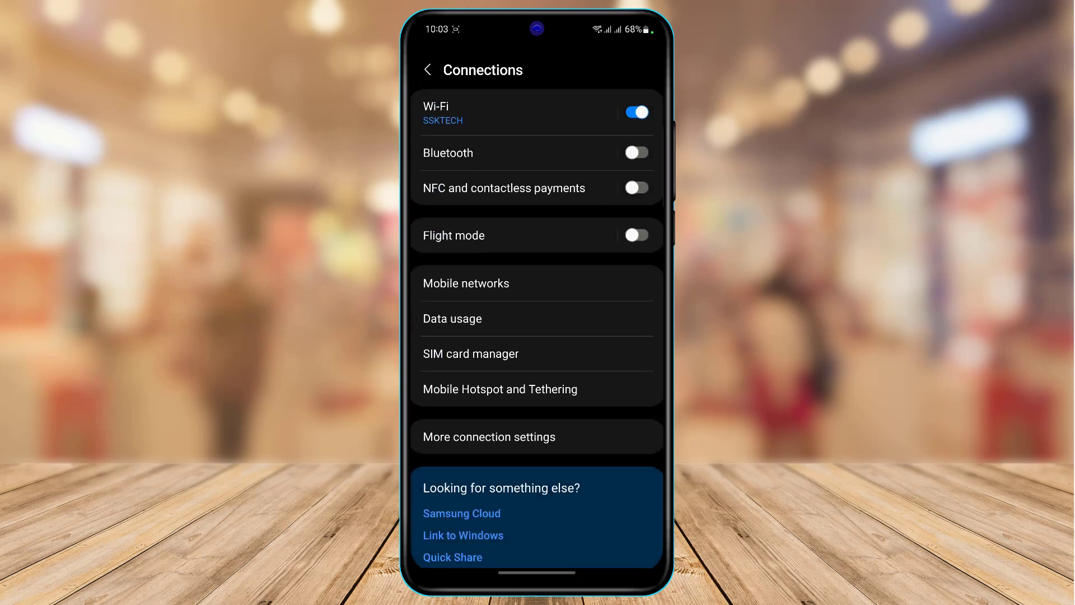
pyautogui.scroll(-3)
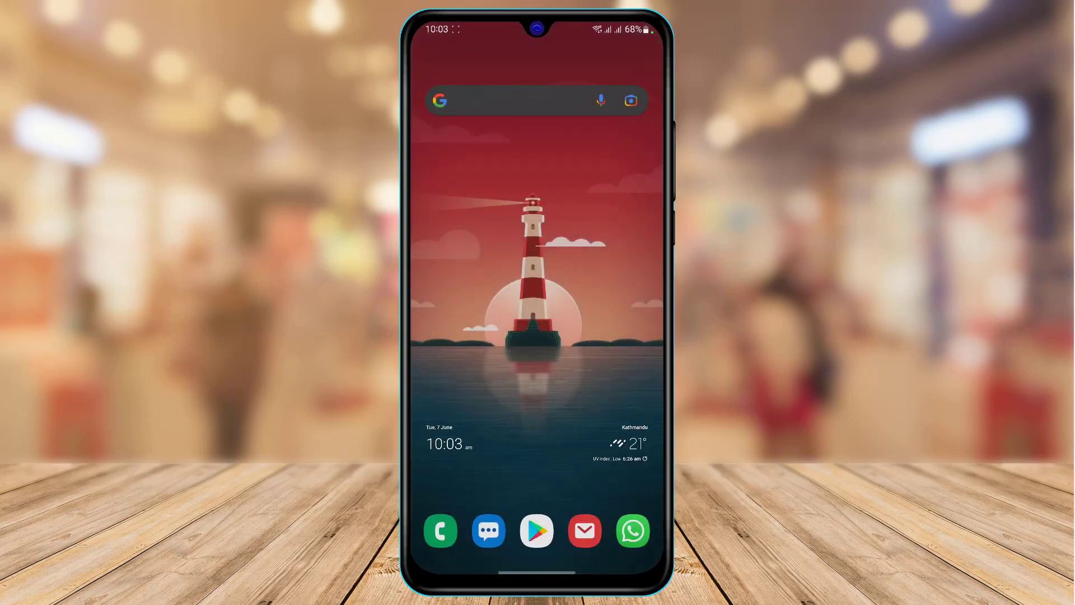
# Search Play Store for 'spotify' via recent searches and view its listing with the Update button
pyautogui.click(537, 531)
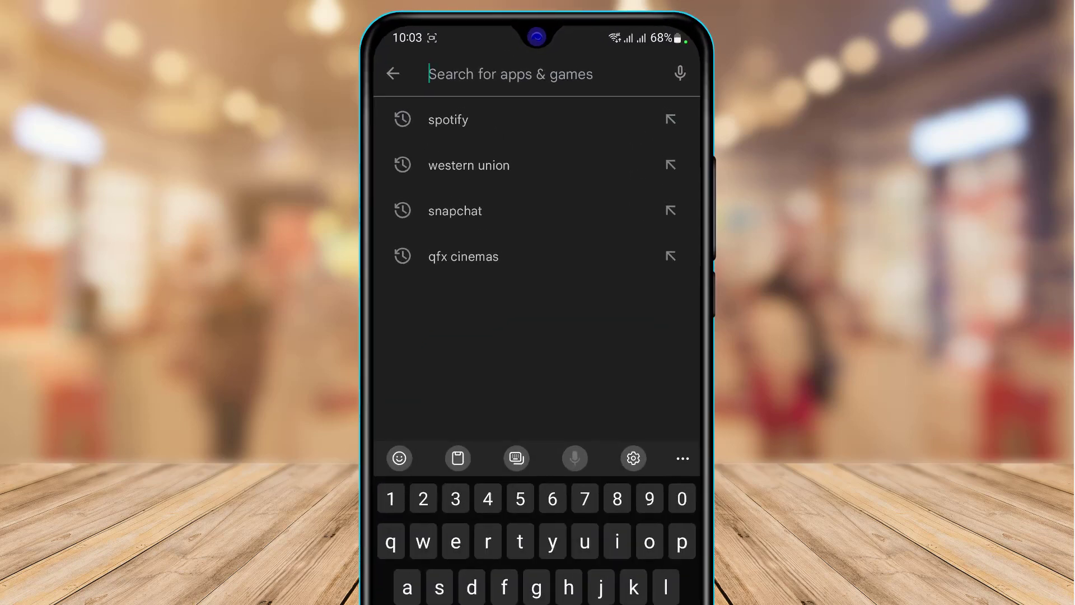
pyautogui.click(447, 119)
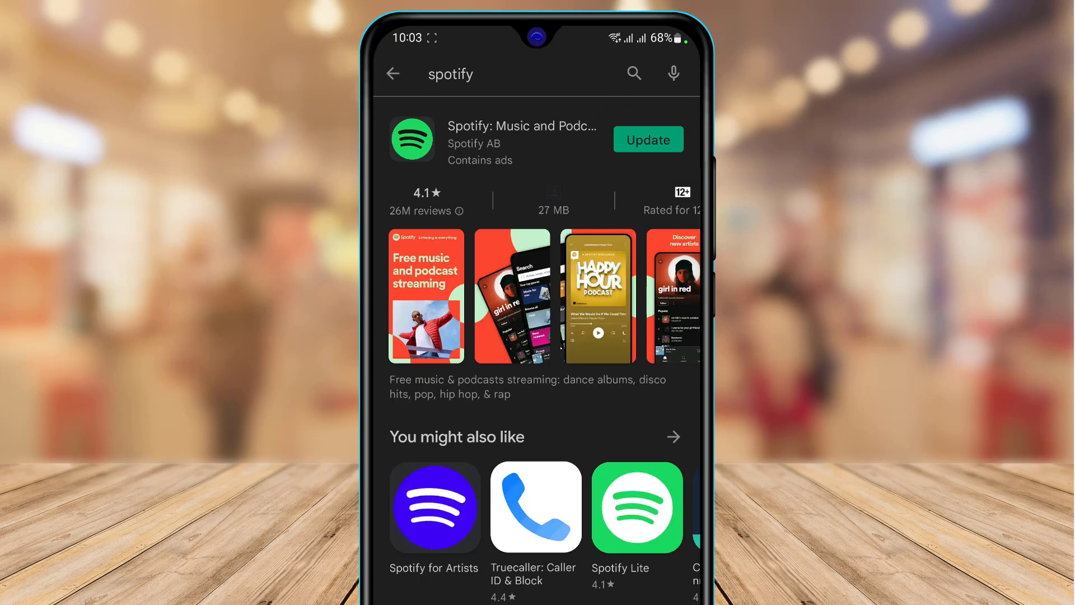
pyautogui.scroll(-3)
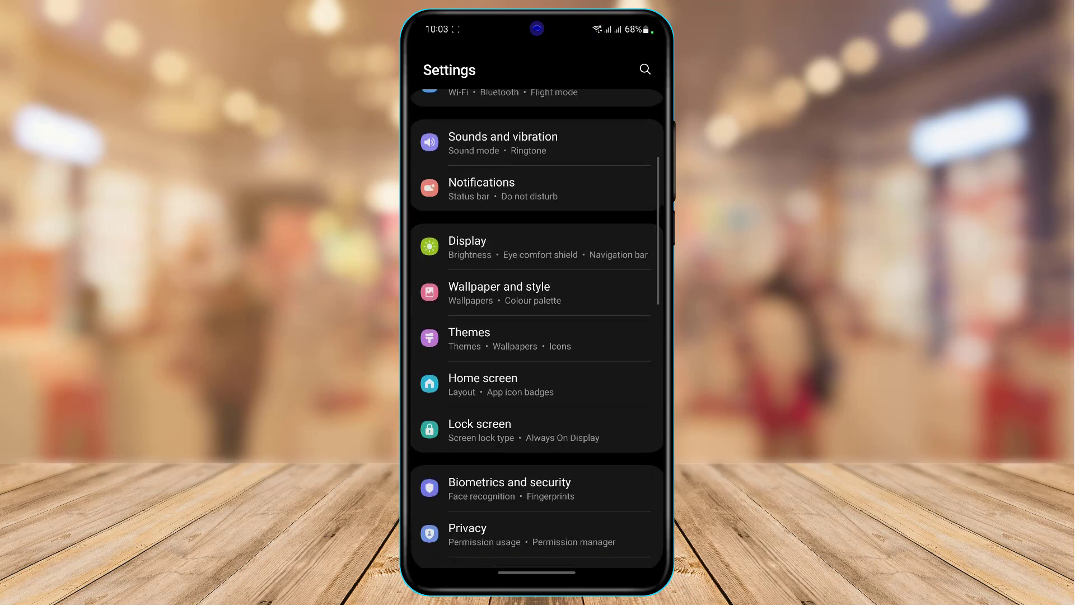
# Go into Settings > Apps and scroll the installed-app list down to Spotify
pyautogui.scroll(-3)
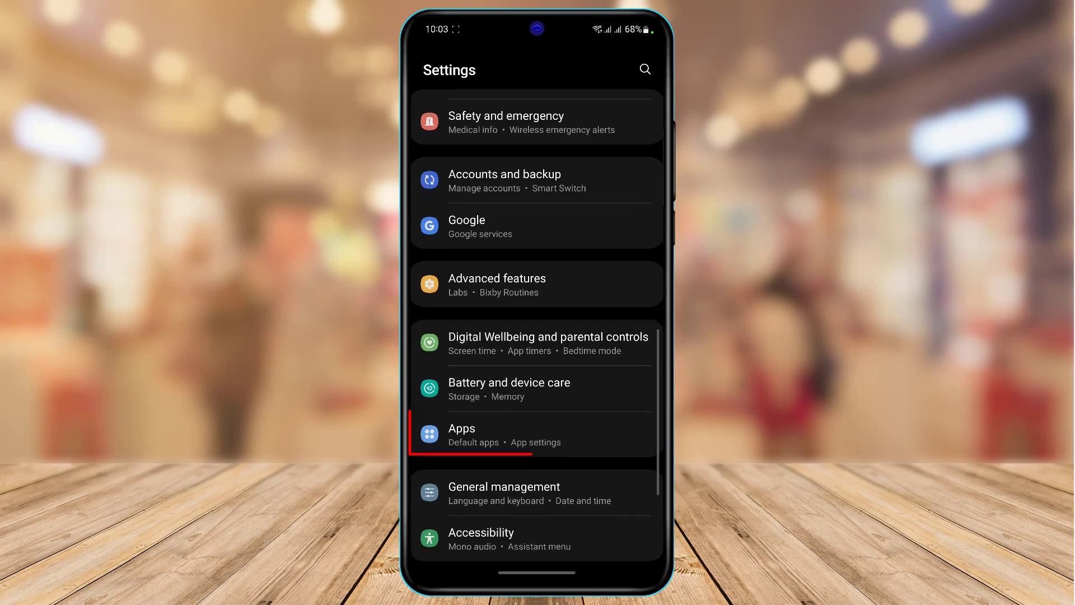
pyautogui.click(490, 435)
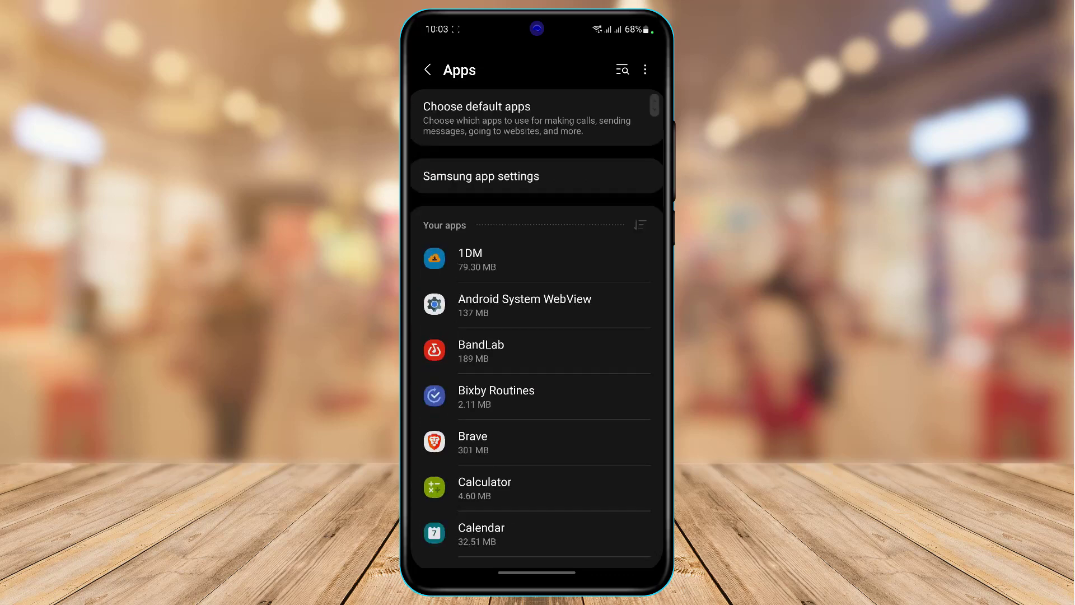
pyautogui.scroll(-3)
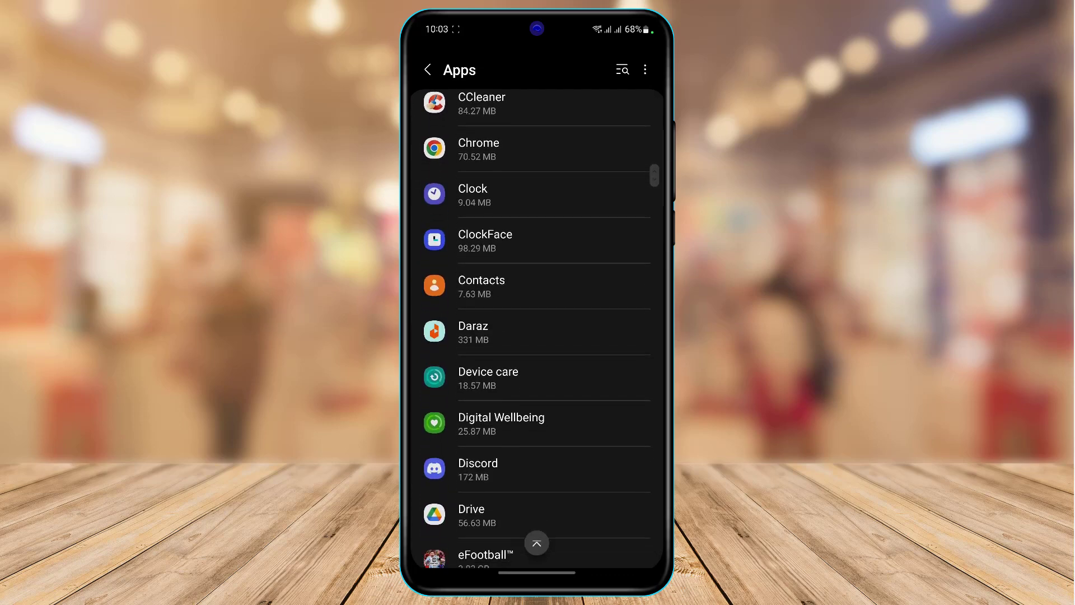
pyautogui.scroll(-3)
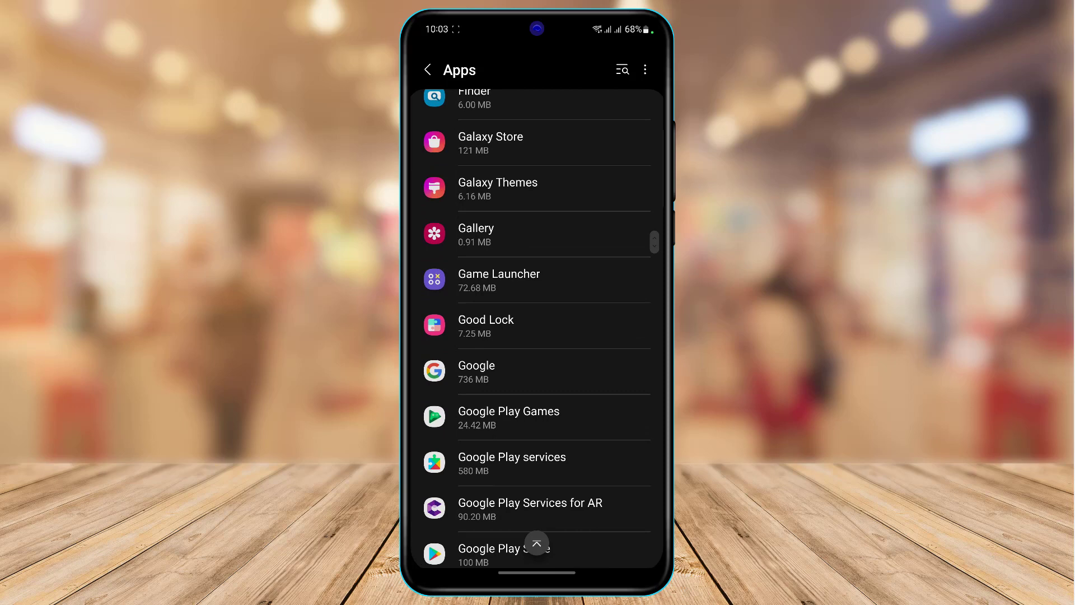
pyautogui.scroll(-3)
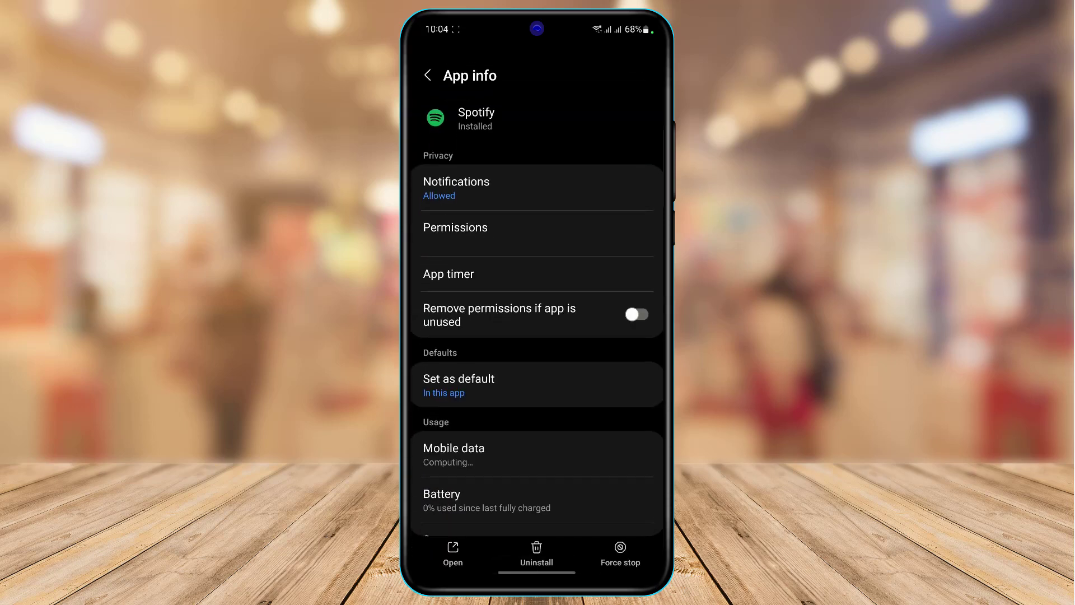
# Show Spotify's Storage page with 85.51 MB total, 193 kB cache and Clear data/Clear cache
pyautogui.scroll(-3)
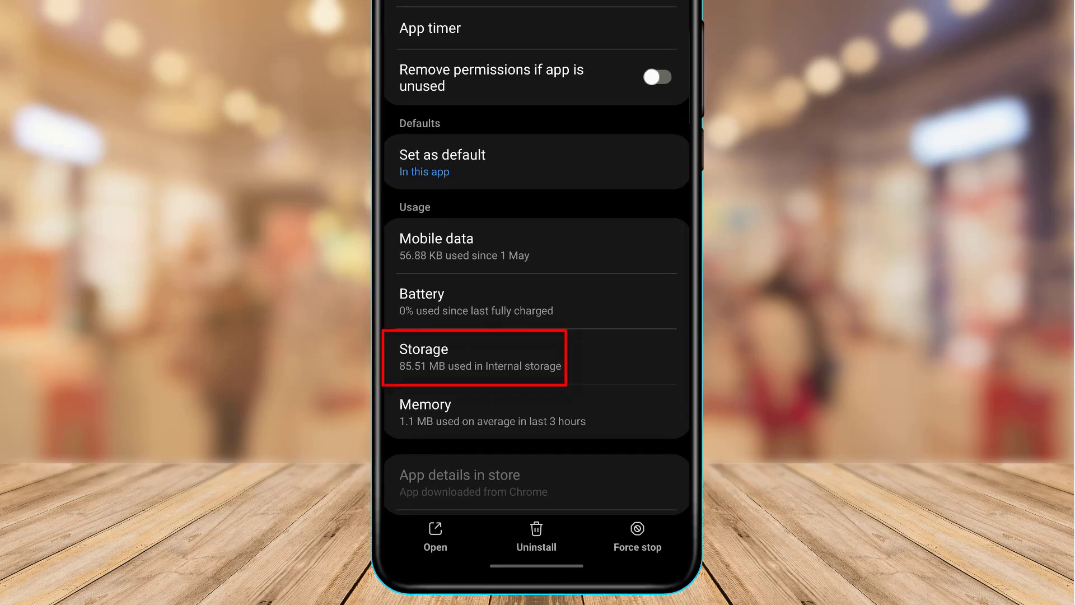
pyautogui.click(478, 357)
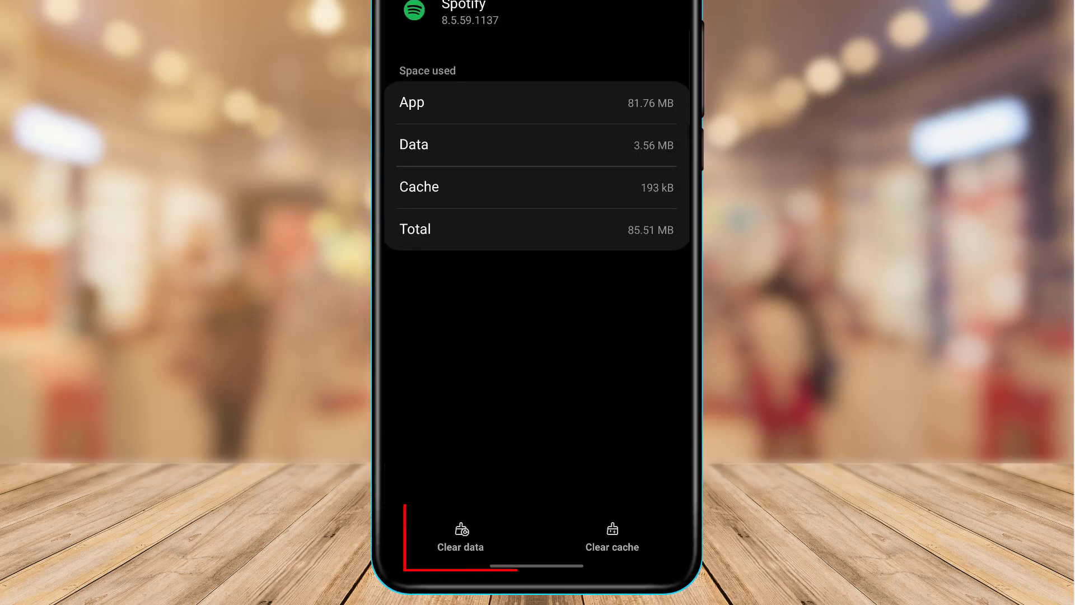